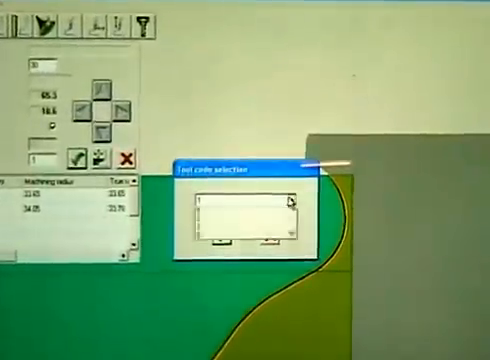
- Expand the tool code dropdown in the Tool code selection dialog to list available codes
click(288, 210)
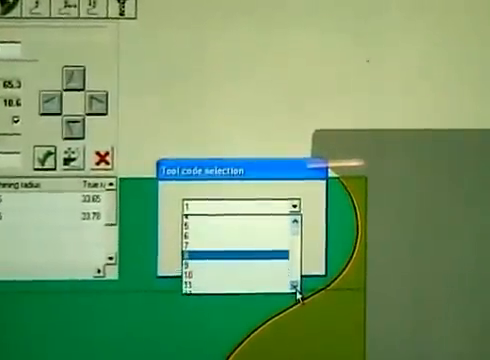